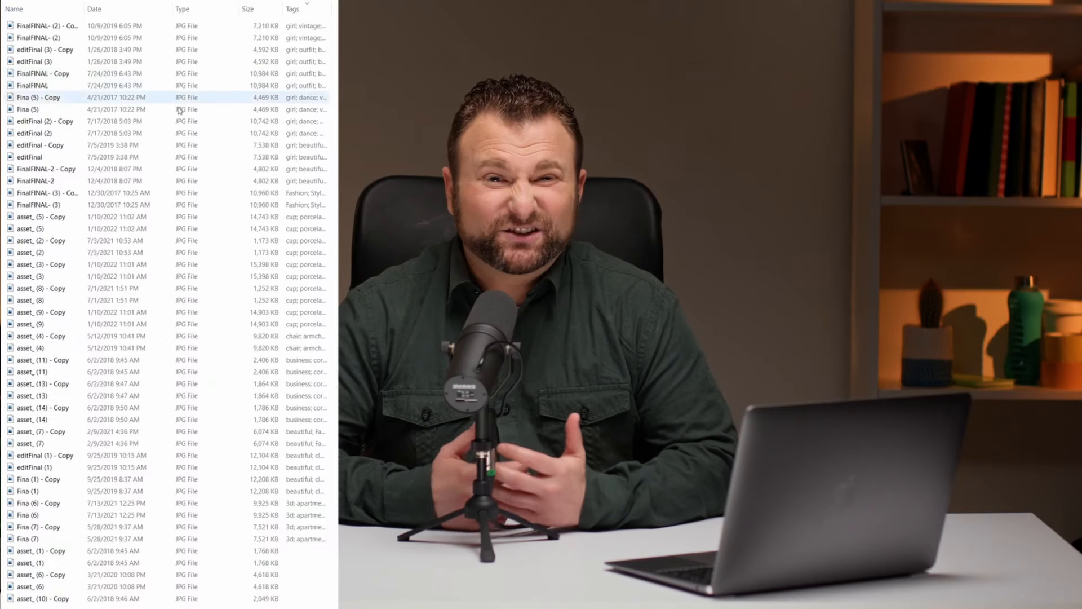
Step: Upload the brown sofa living-room photo from Pictures > Brand Assets into Couches
scroll(down, 3)
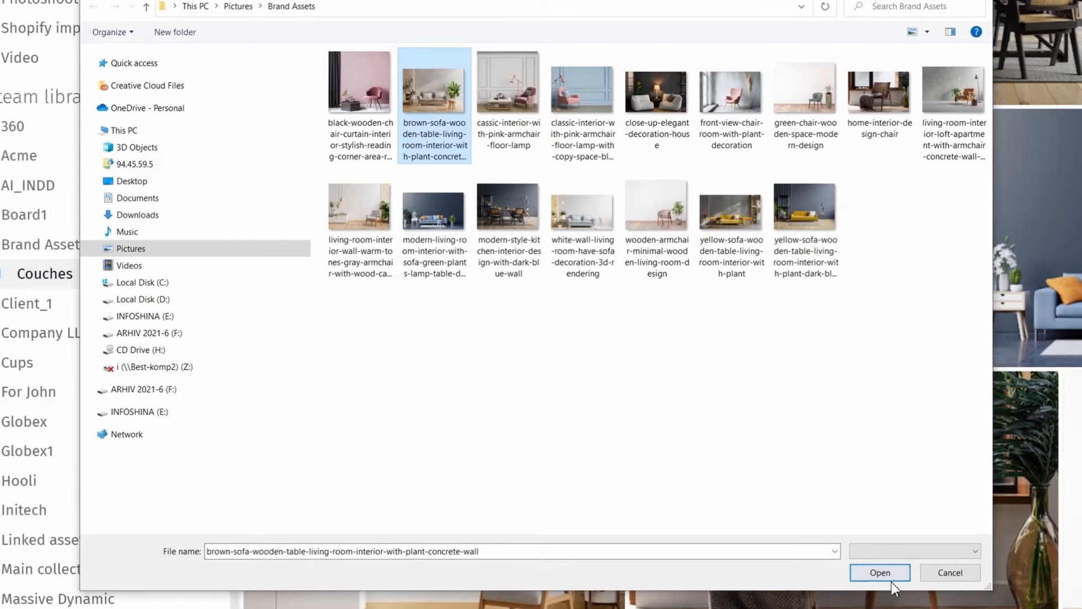
click(879, 572)
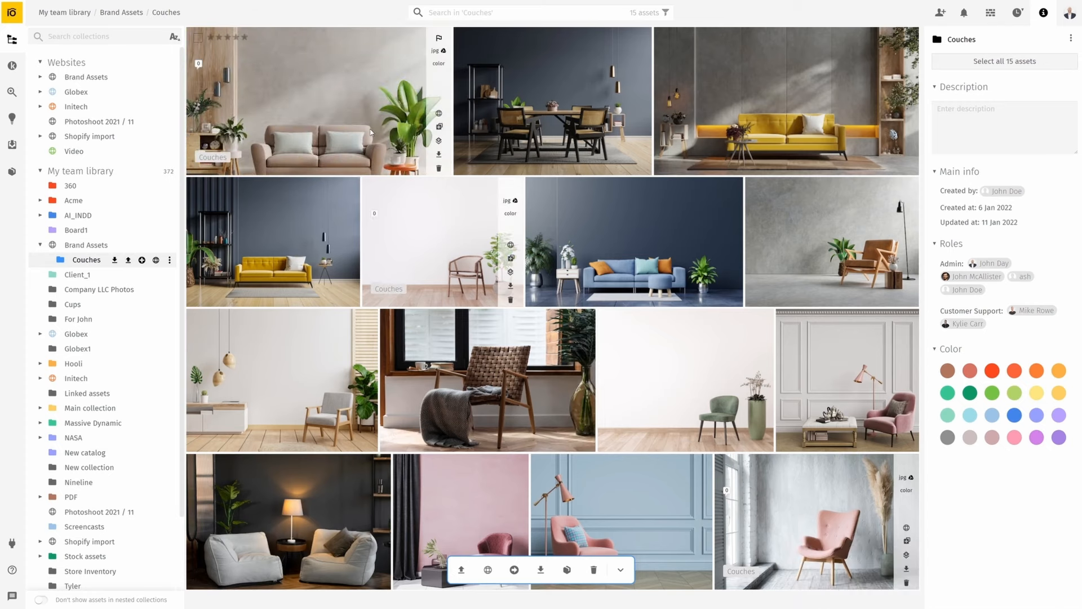
Step: Open the beige sofa asset to view its two-revision activity history
double_click(314, 101)
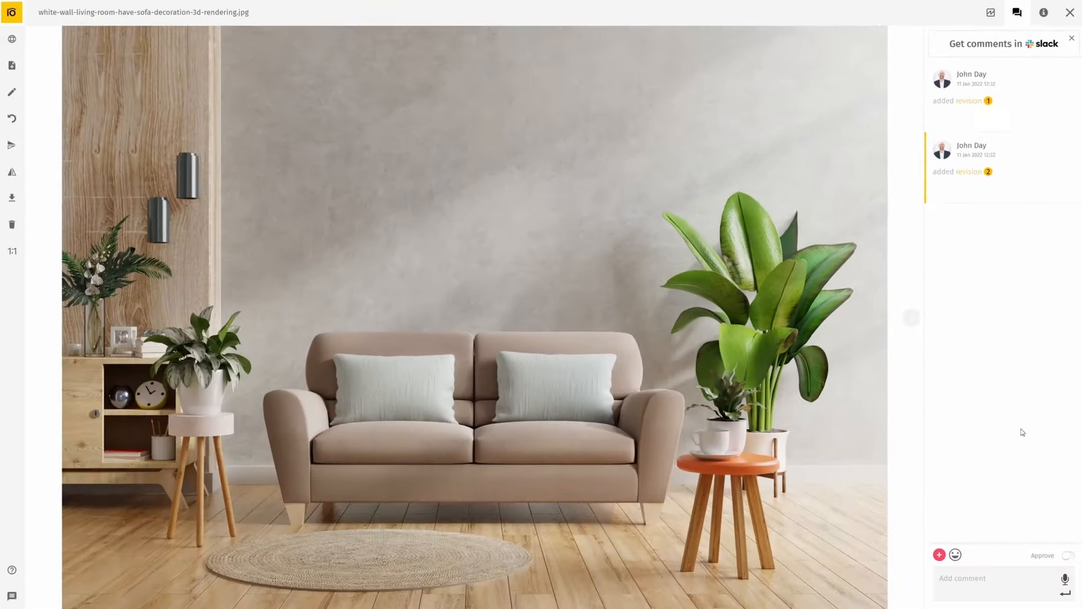
Step: Post the comment 'Changed couch color' on the sofa asset
text(Cha)
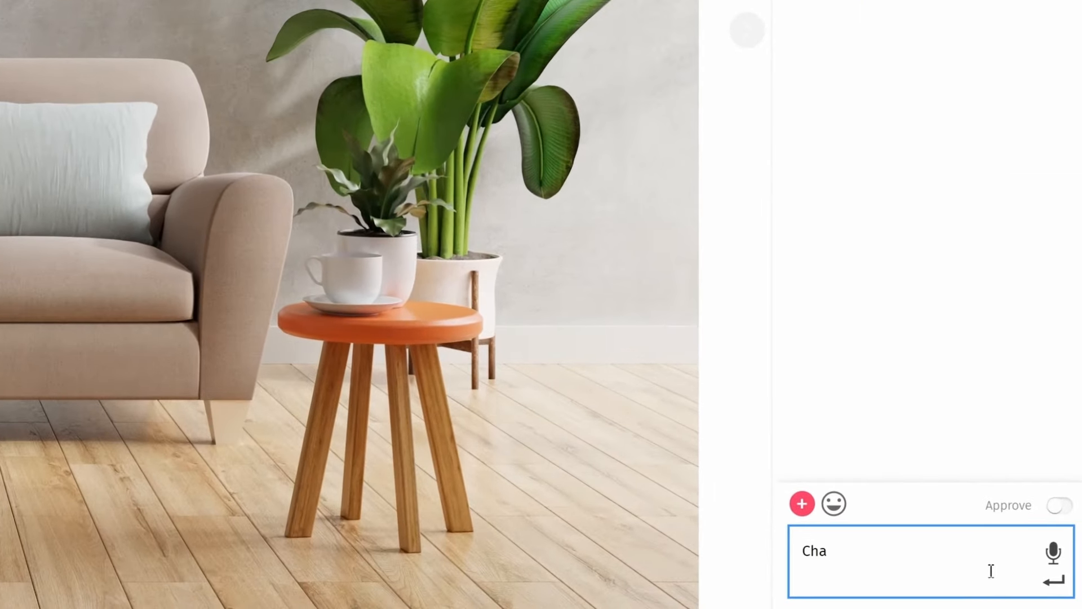
text(Changed couch)
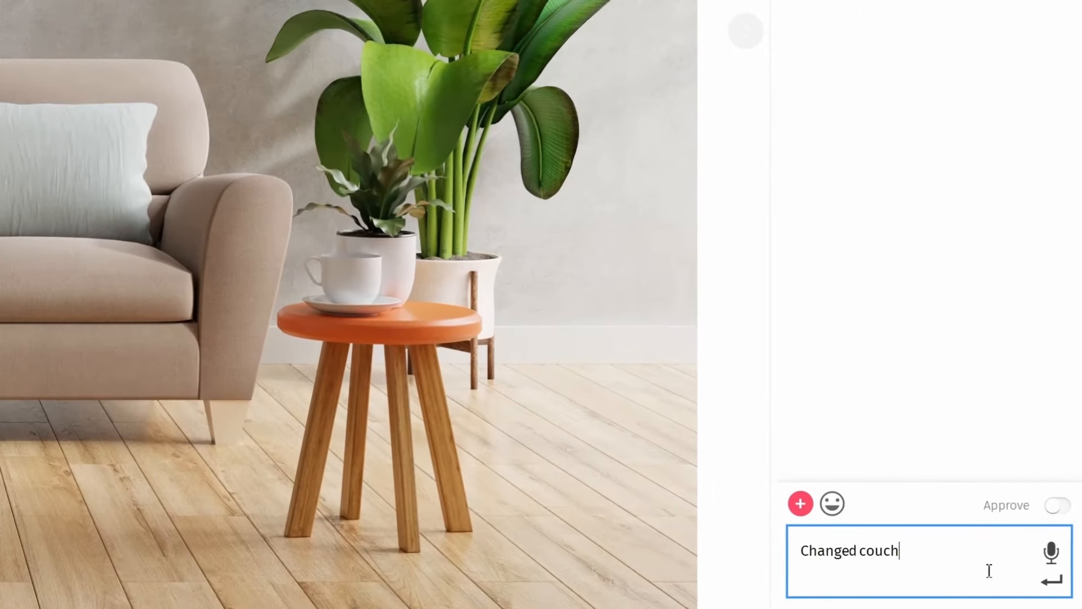
text(color)
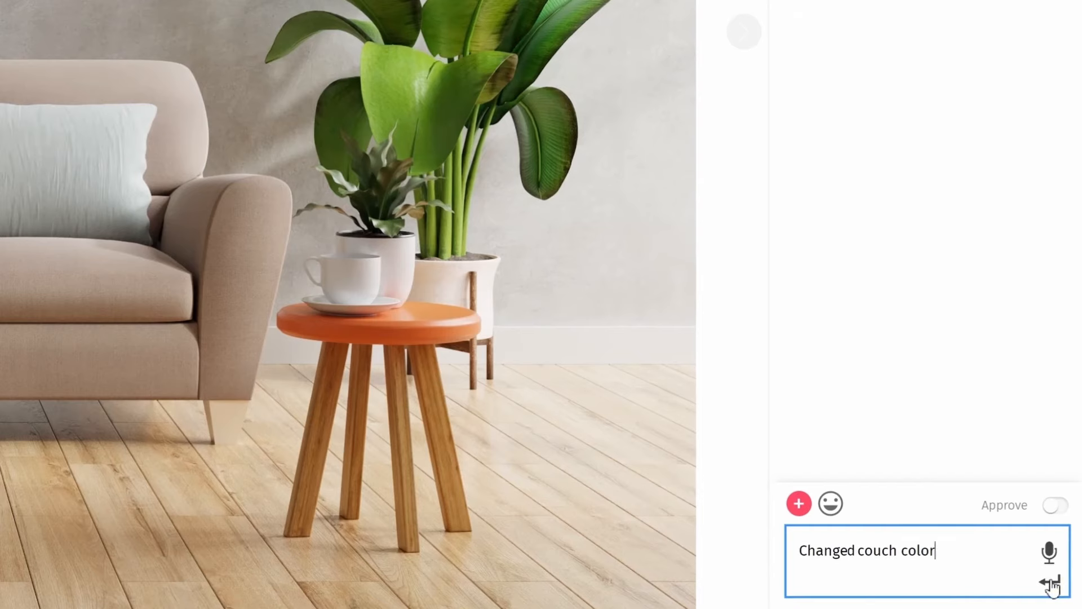
click(1049, 584)
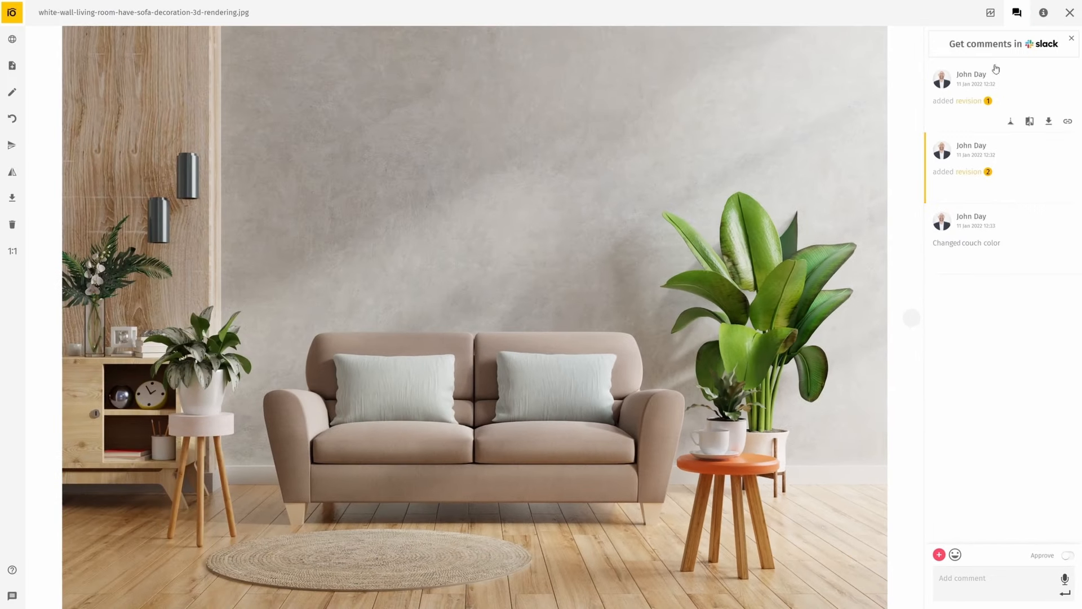
mouse_move(996, 67)
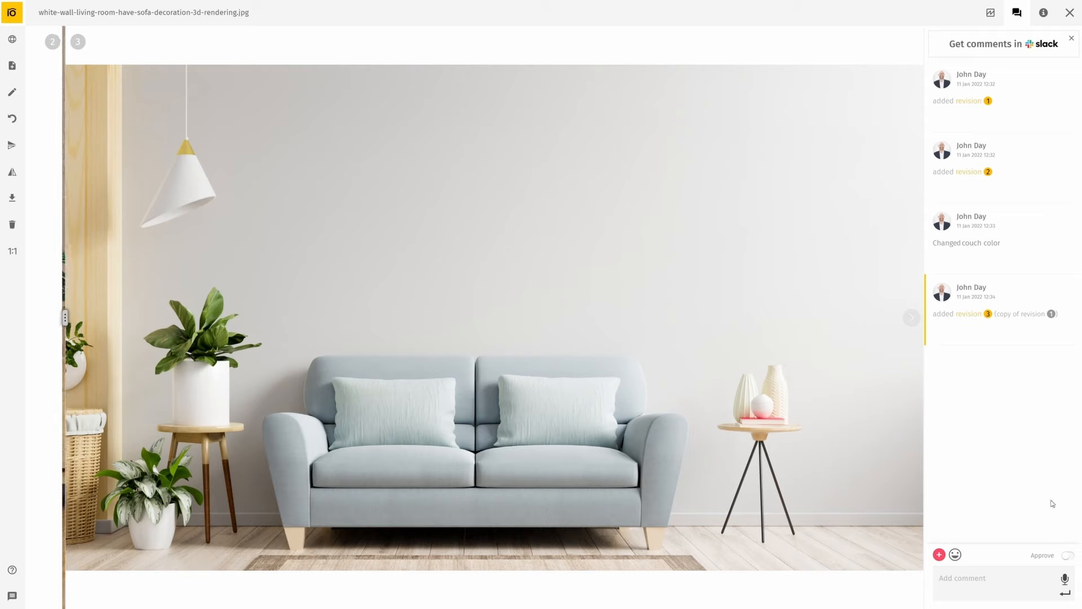
Step: Approve revision 3, the light-blue sofa copy, with the Approve toggle
click(1069, 554)
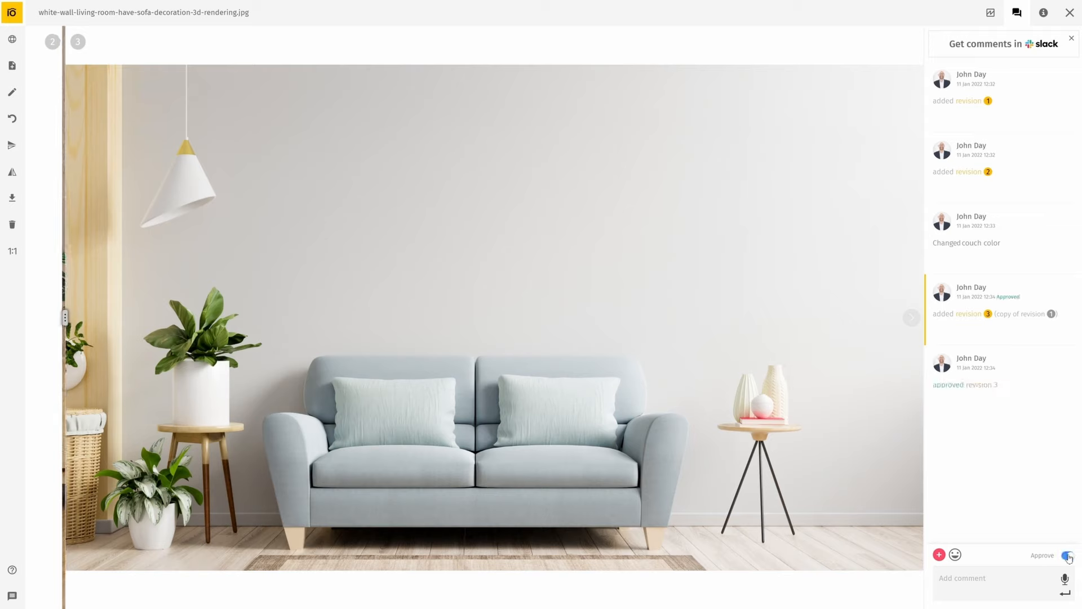